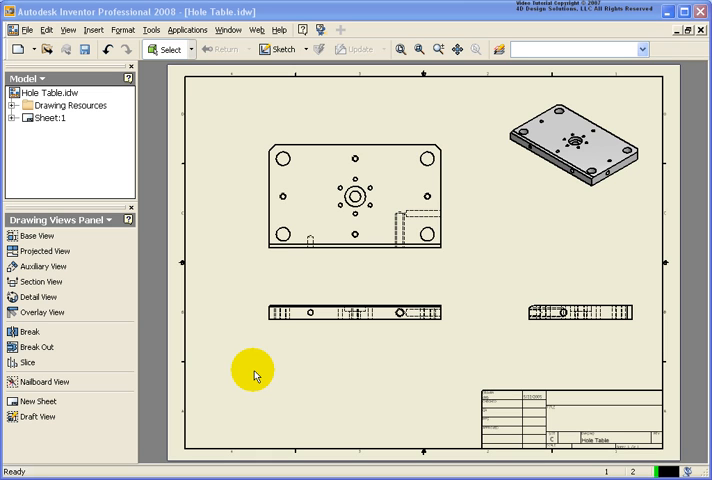
{"action": "mouse_move", "coordinate": [190, 29]}
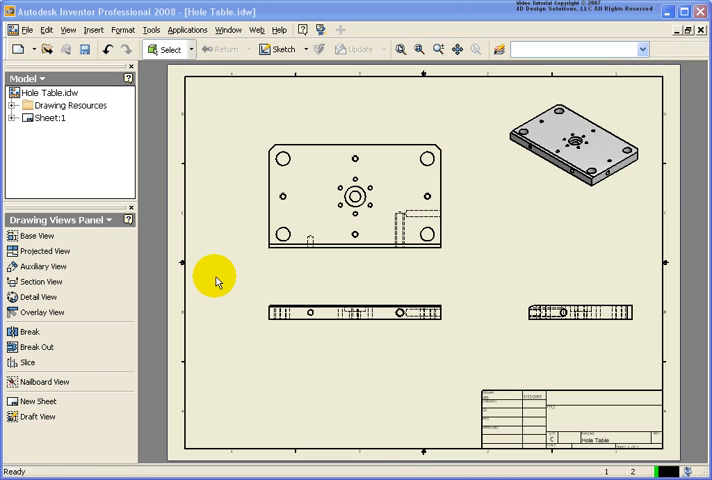
{"action": "mouse_move", "coordinate": [110, 225]}
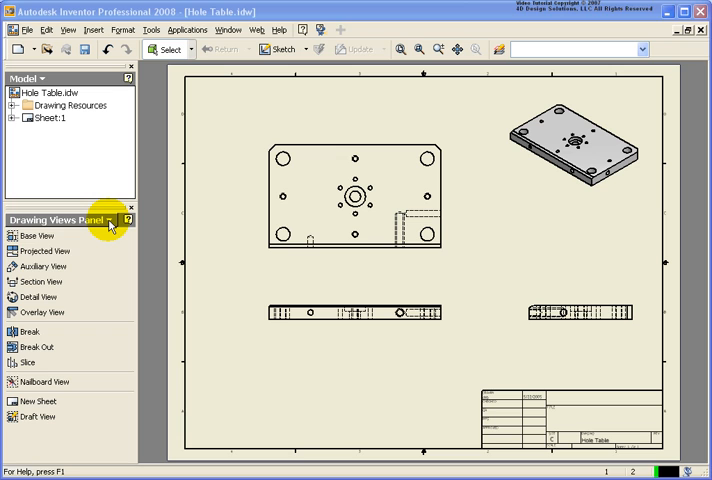
Attach a Ø10.00 THRU hole note to the lower-left large hole
{"action": "left_click", "coordinate": [116, 219]}
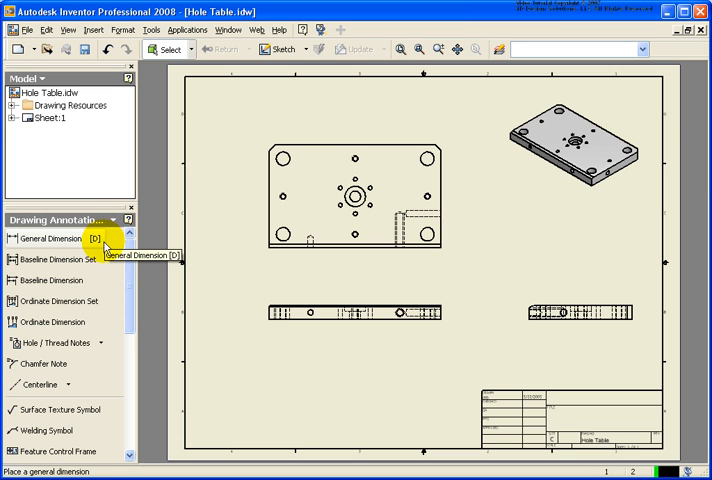
{"action": "mouse_move", "coordinate": [37, 347]}
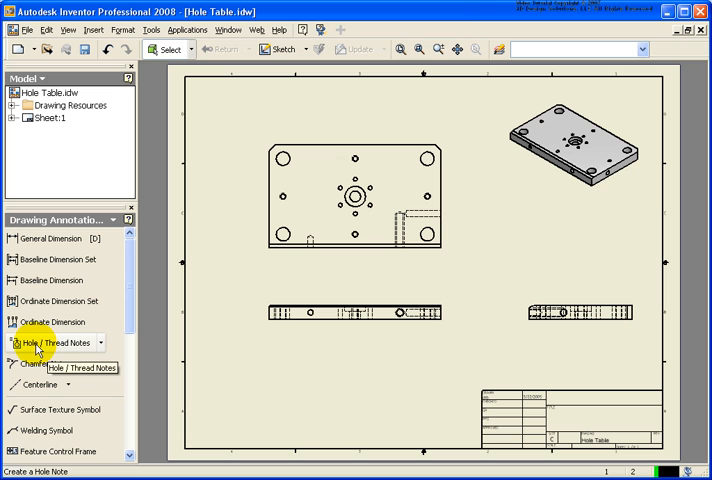
{"action": "mouse_move", "coordinate": [63, 348]}
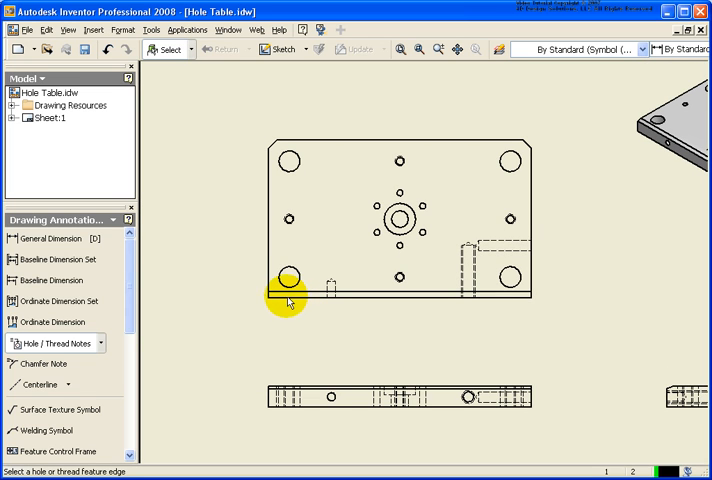
{"action": "left_click", "coordinate": [288, 278]}
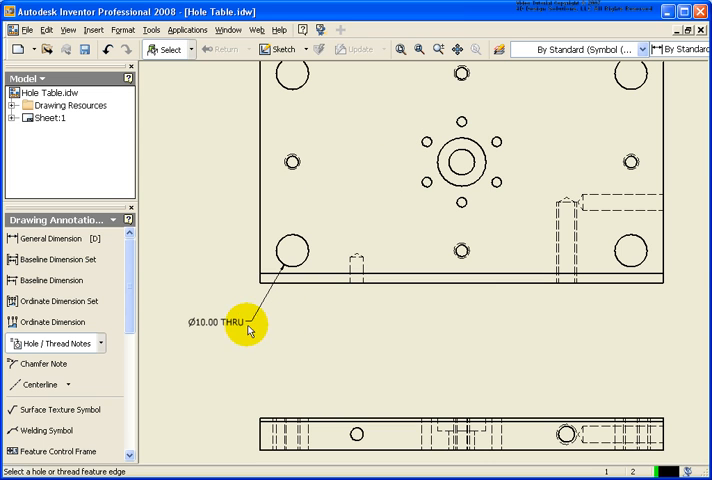
{"action": "mouse_move", "coordinate": [285, 333]}
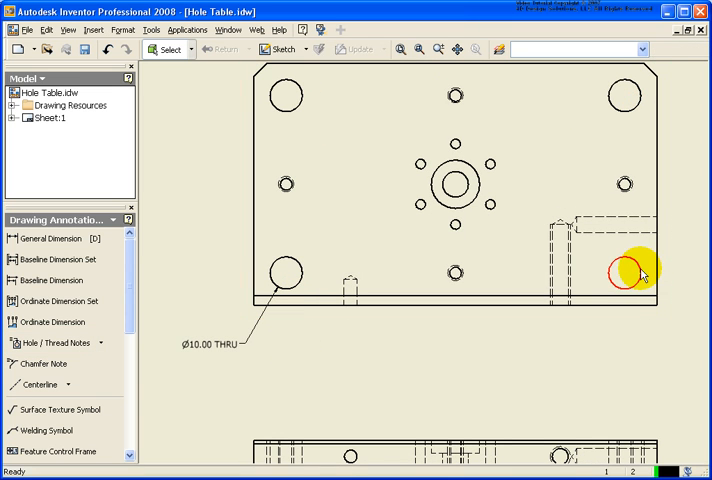
{"action": "mouse_move", "coordinate": [272, 354]}
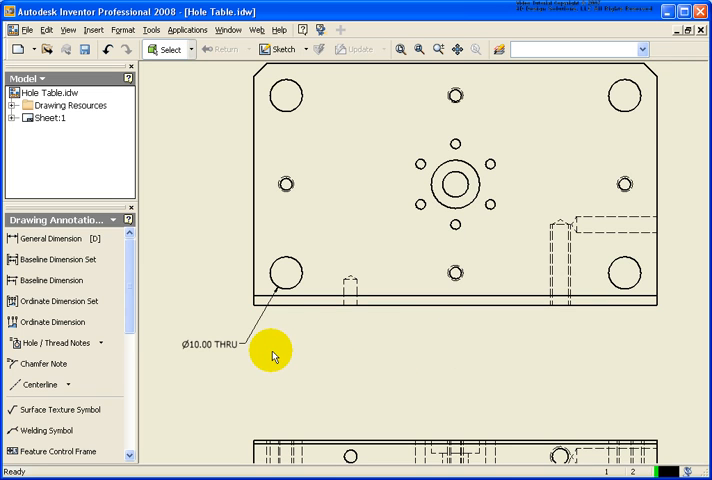
Edit the Ø10.00 THRU hole note to add the quantity prefix, giving 4X Ø10.00 THRU
{"action": "left_click_drag", "start_coordinate": [273, 355], "coordinate": [230, 347]}
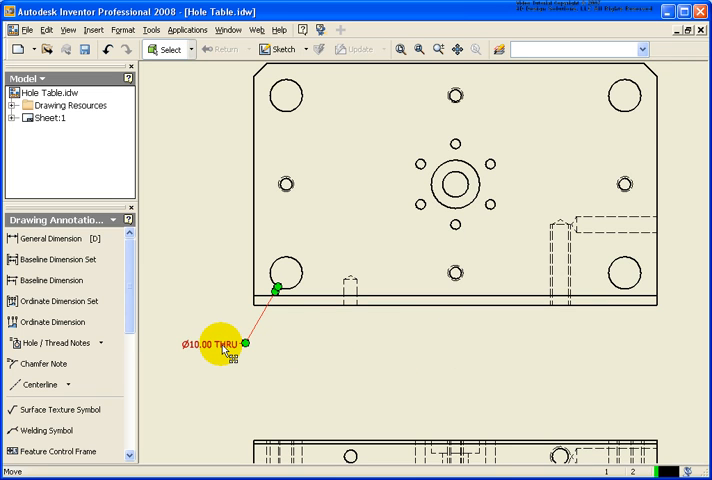
{"action": "right_click", "coordinate": [225, 347]}
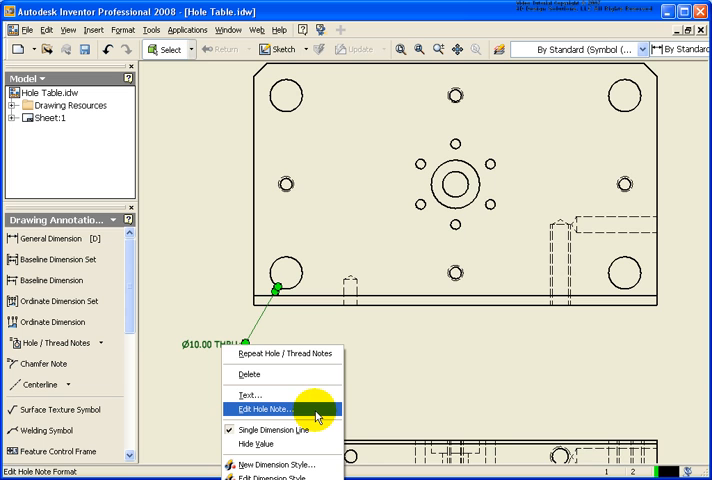
{"action": "left_click", "coordinate": [266, 409]}
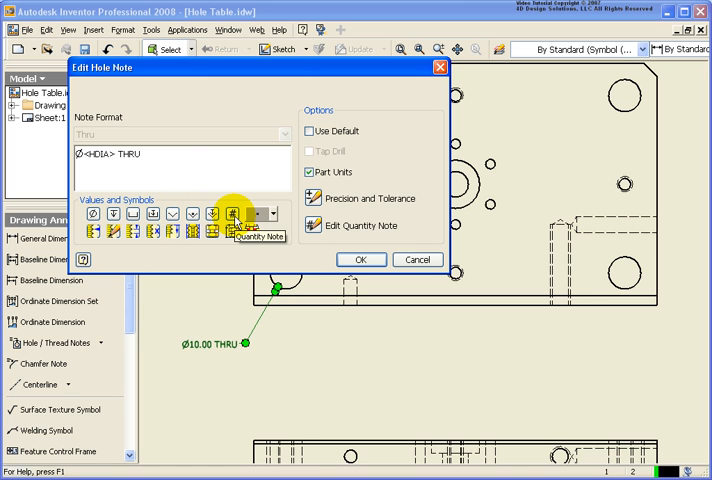
{"action": "left_click", "coordinate": [234, 213]}
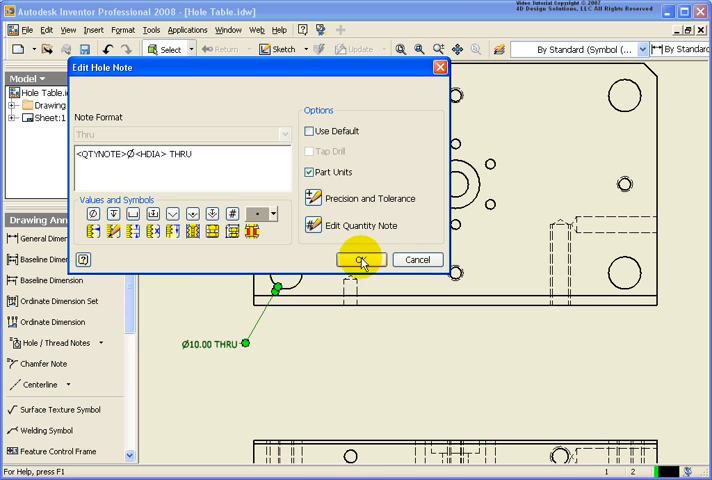
{"action": "left_click", "coordinate": [358, 260]}
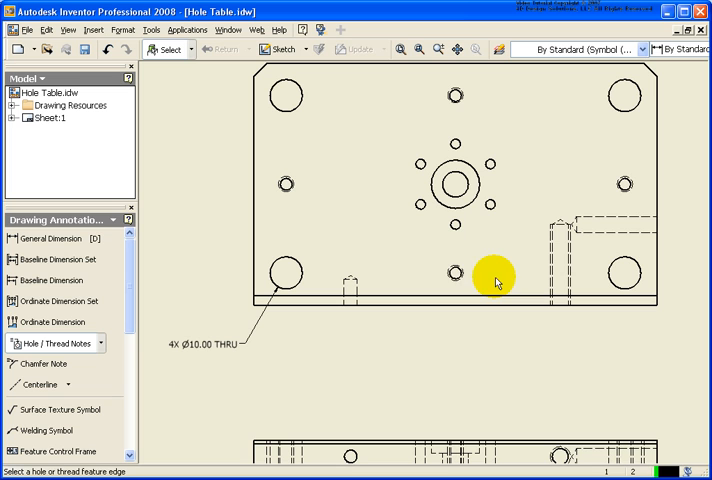
Add a 10-24 UNC - 2B thread note to the bottom-centre hole, prefixed with 2X quantity
{"action": "left_click", "coordinate": [456, 272]}
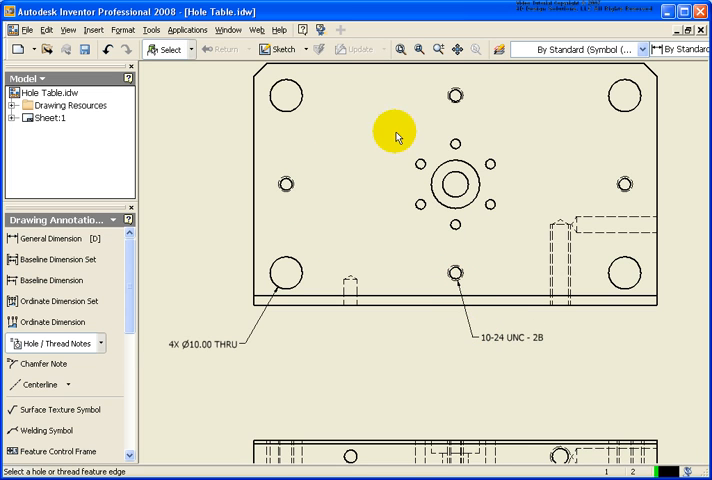
{"action": "mouse_move", "coordinate": [517, 341]}
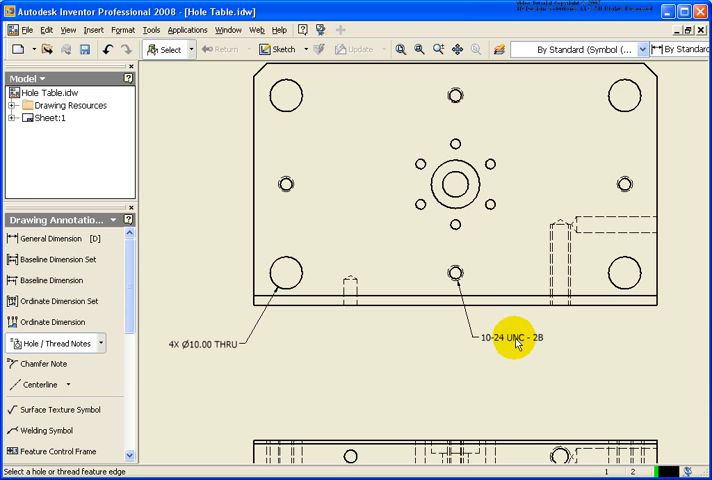
{"action": "right_click", "coordinate": [513, 337]}
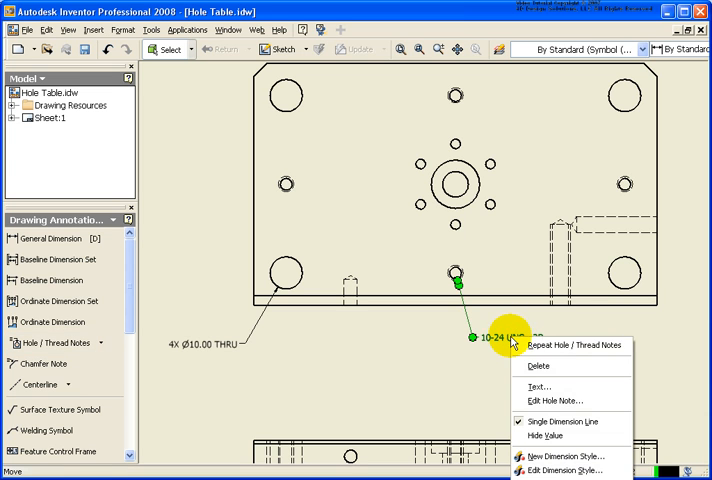
{"action": "left_click", "coordinate": [556, 400]}
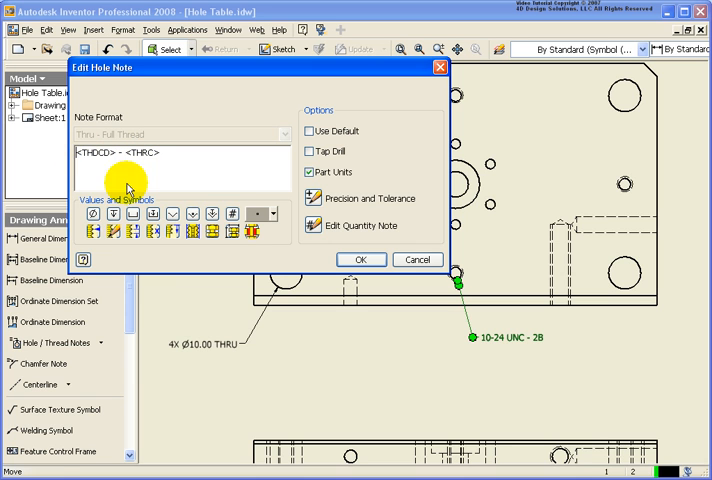
{"action": "left_click", "coordinate": [230, 214]}
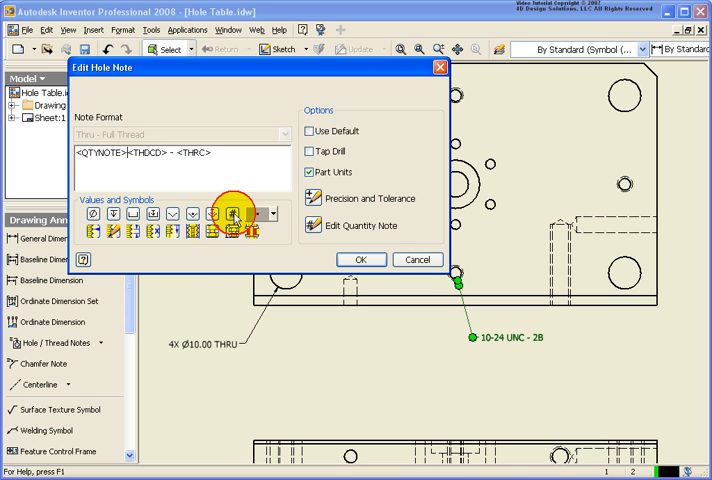
{"action": "left_click", "coordinate": [361, 259]}
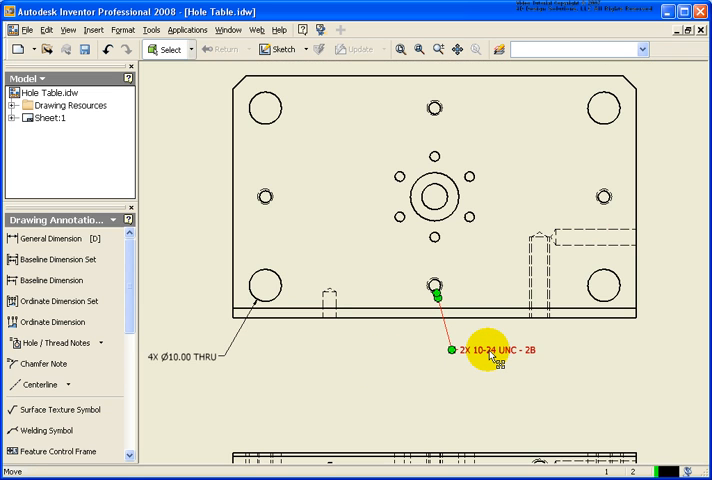
Add tap drill info and set quantity to count like holes in the view
{"action": "right_click", "coordinate": [490, 350]}
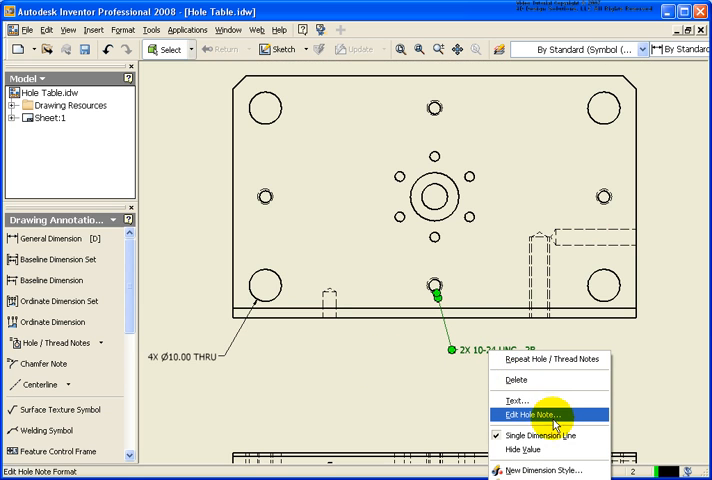
{"action": "left_click", "coordinate": [533, 414]}
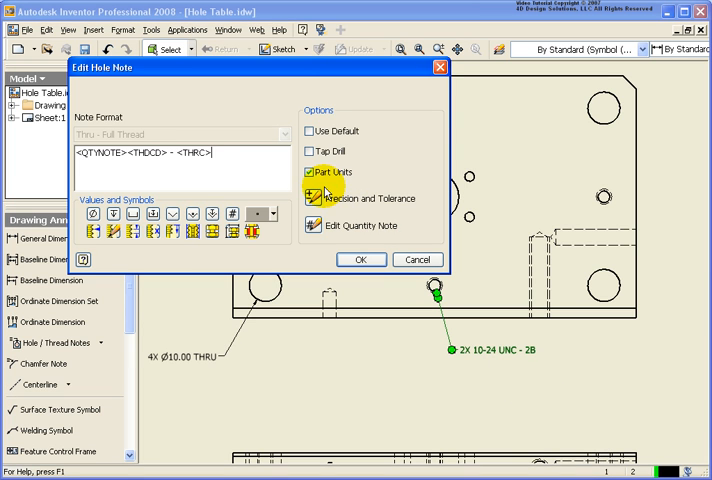
{"action": "mouse_move", "coordinate": [307, 151]}
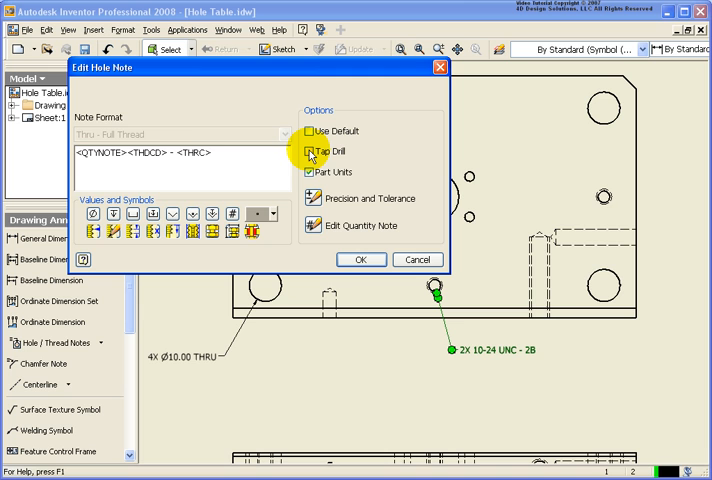
{"action": "left_click", "coordinate": [310, 151]}
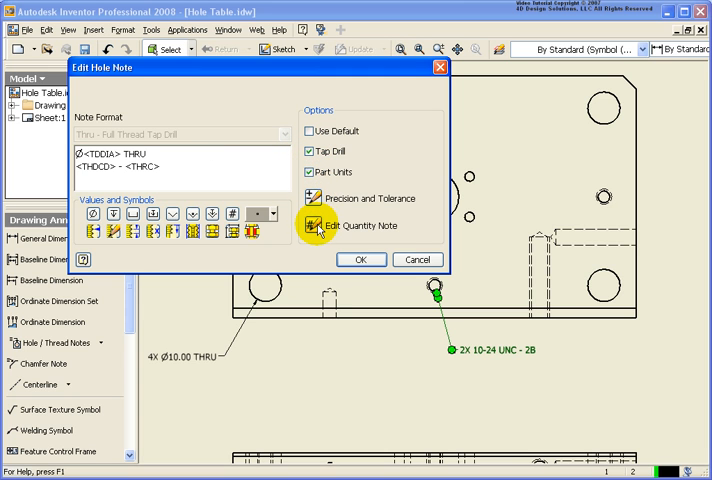
{"action": "mouse_move", "coordinate": [316, 228]}
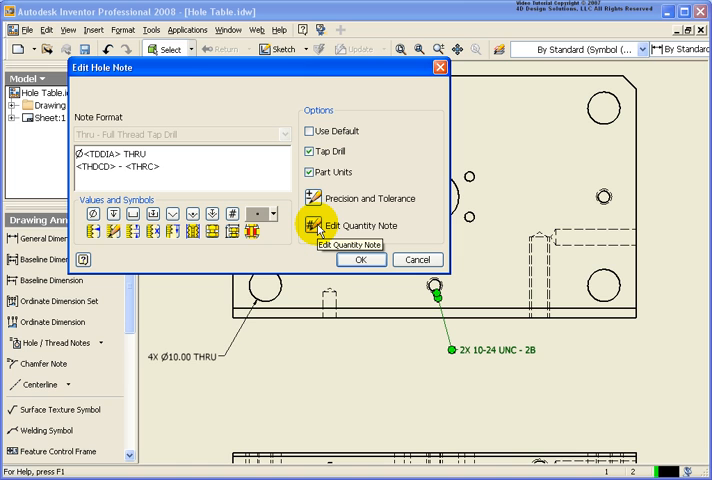
{"action": "left_click", "coordinate": [315, 225]}
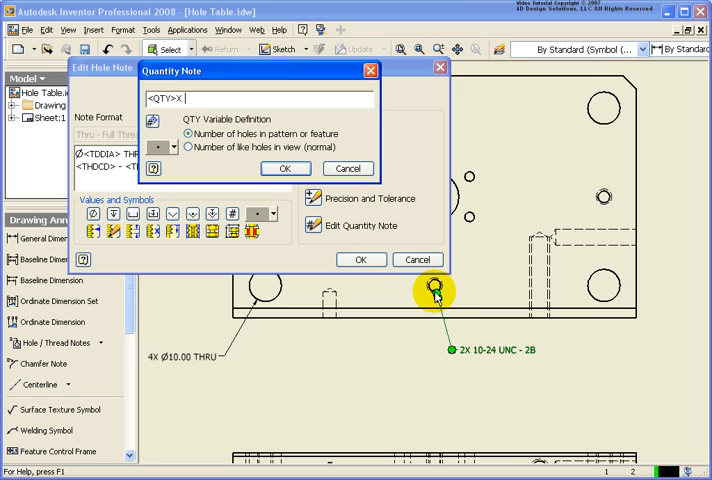
{"action": "mouse_move", "coordinate": [235, 152]}
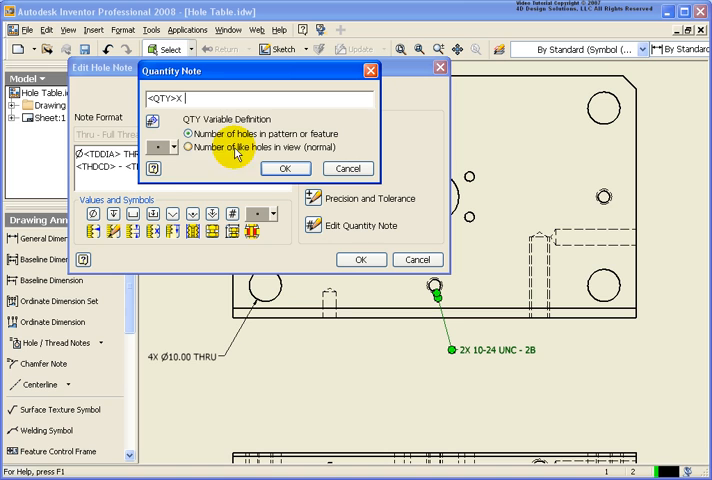
{"action": "left_click", "coordinate": [189, 147]}
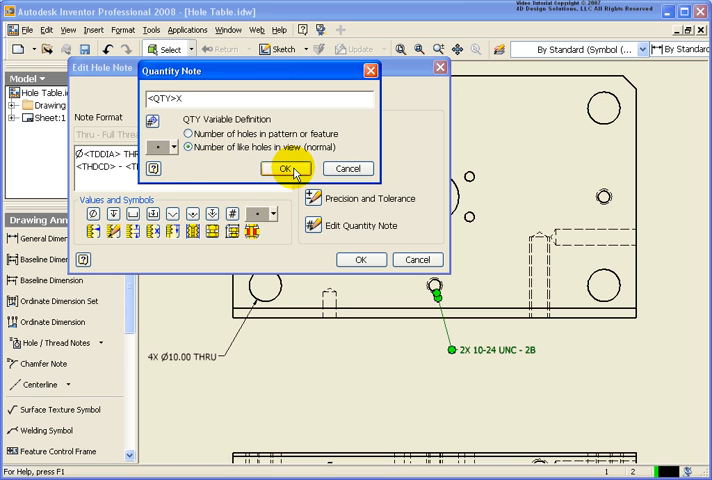
{"action": "left_click", "coordinate": [286, 168]}
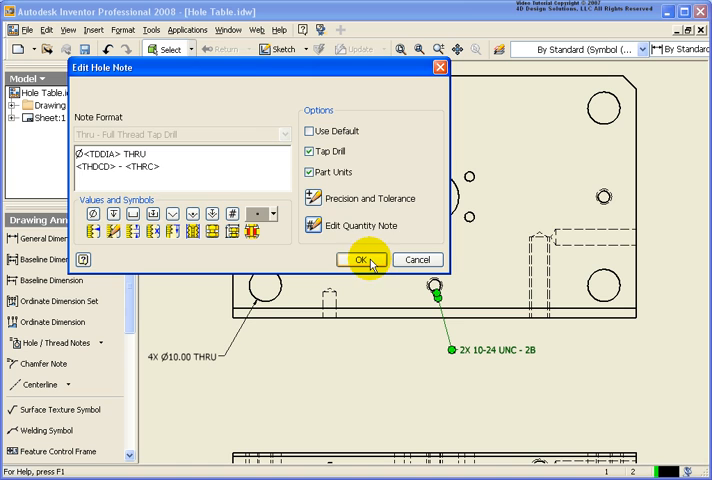
{"action": "left_click", "coordinate": [356, 259]}
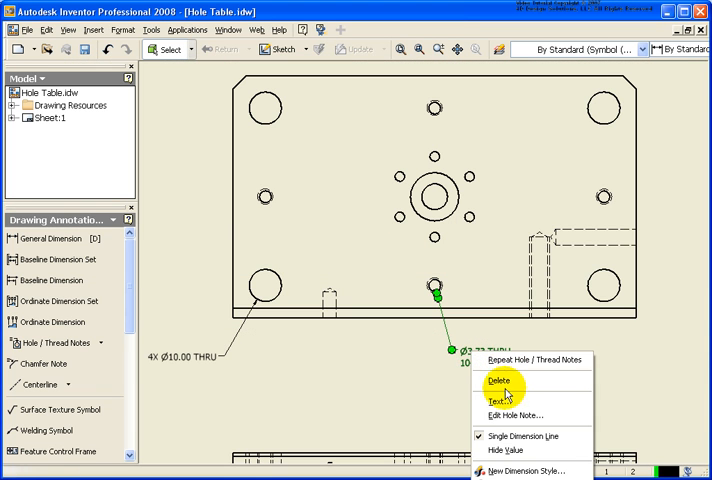
Insert the quantity prefix at the note start so it reads 4X Ø3.73 THRU
{"action": "left_click", "coordinate": [514, 415]}
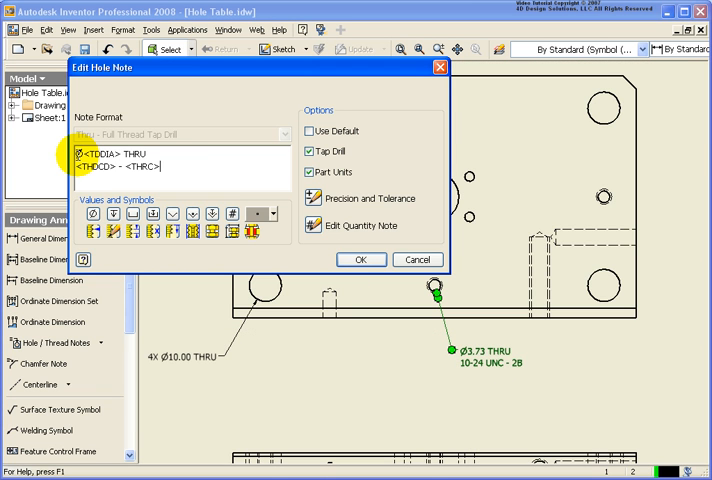
{"action": "left_click", "coordinate": [231, 214]}
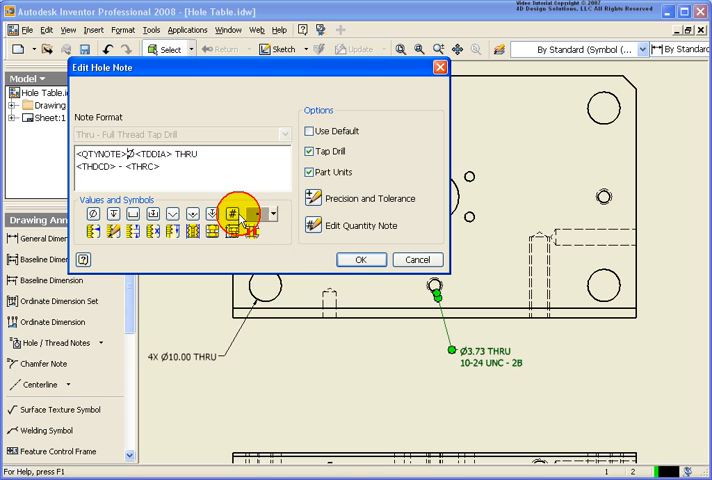
{"action": "left_click", "coordinate": [361, 259]}
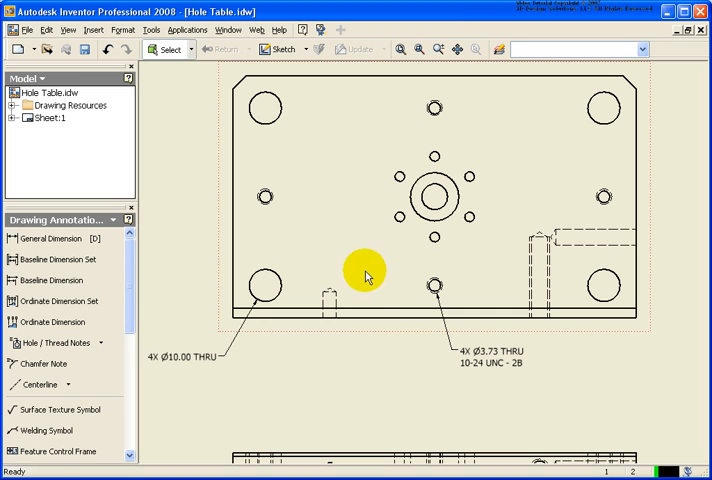
Open the Style and Standard Editor from the Format menu
{"action": "left_click", "coordinate": [122, 29]}
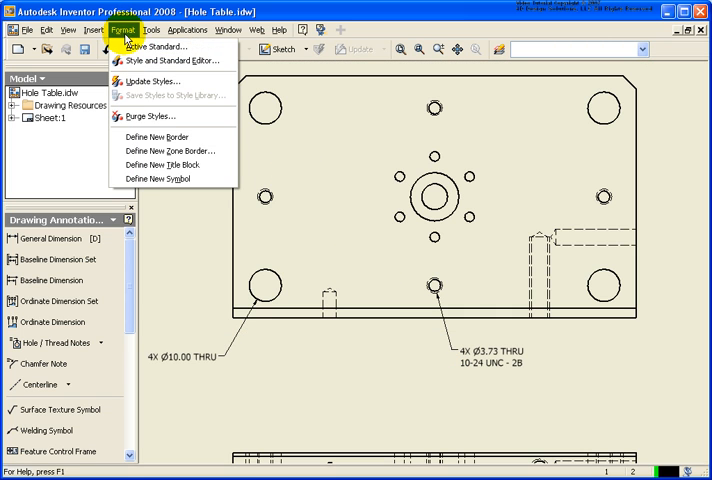
{"action": "mouse_move", "coordinate": [168, 67]}
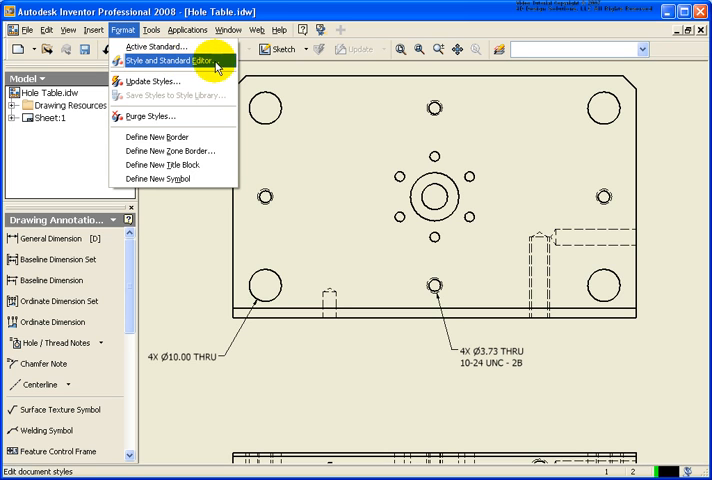
{"action": "mouse_move", "coordinate": [226, 67]}
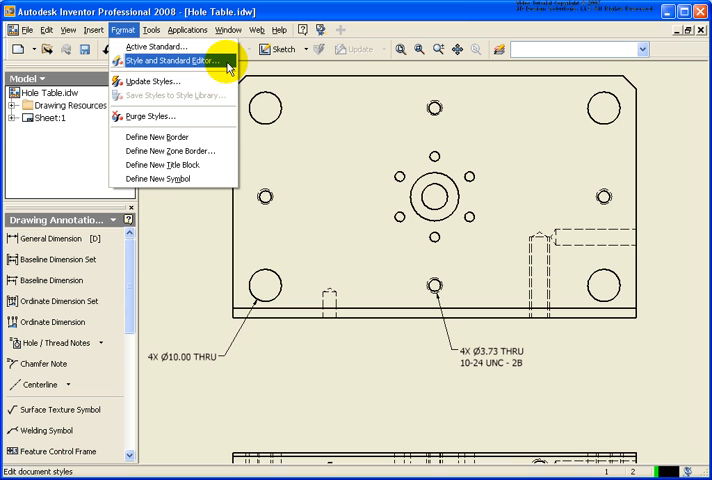
{"action": "mouse_move", "coordinate": [160, 47]}
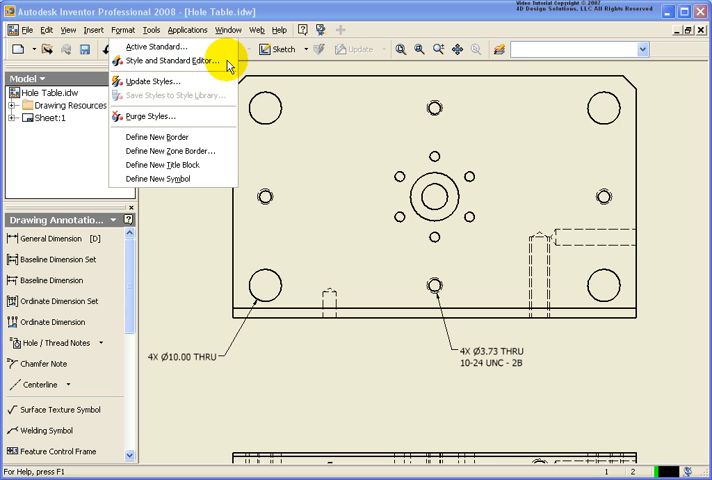
{"action": "left_click", "coordinate": [166, 60]}
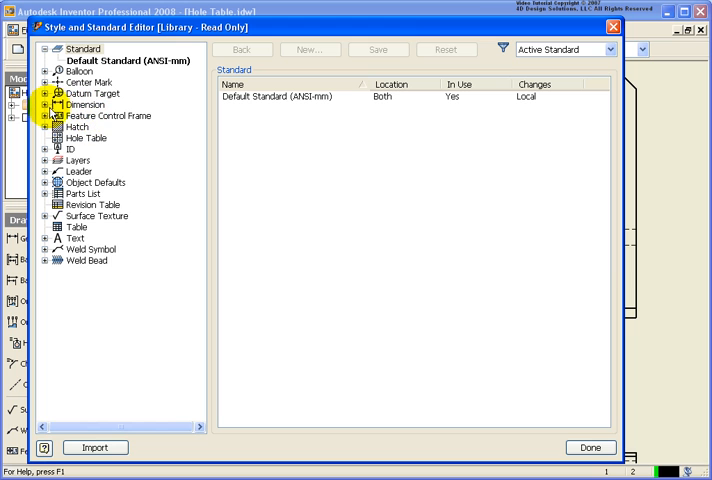
Show the Default - mm (ANSI) hole note settings with Thru format <QTYNOTE> Ø<HDIA> THRU
{"action": "left_click", "coordinate": [39, 104]}
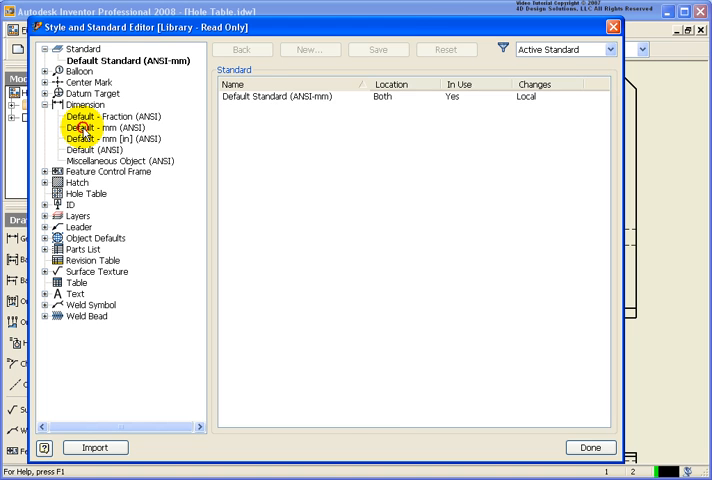
{"action": "double_click", "coordinate": [92, 127]}
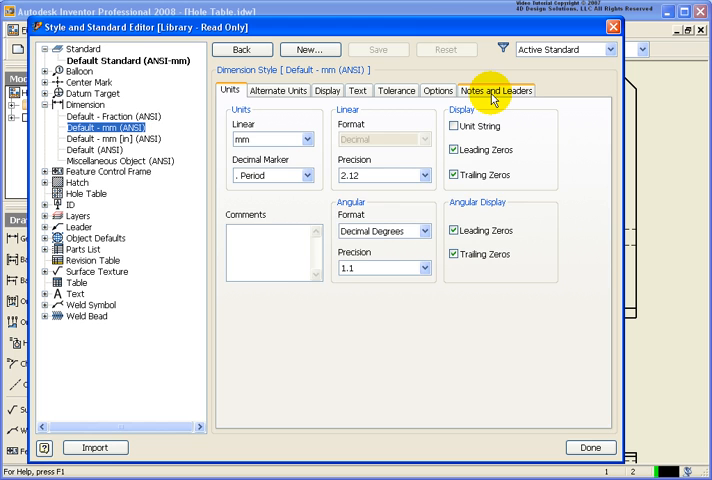
{"action": "left_click", "coordinate": [497, 90]}
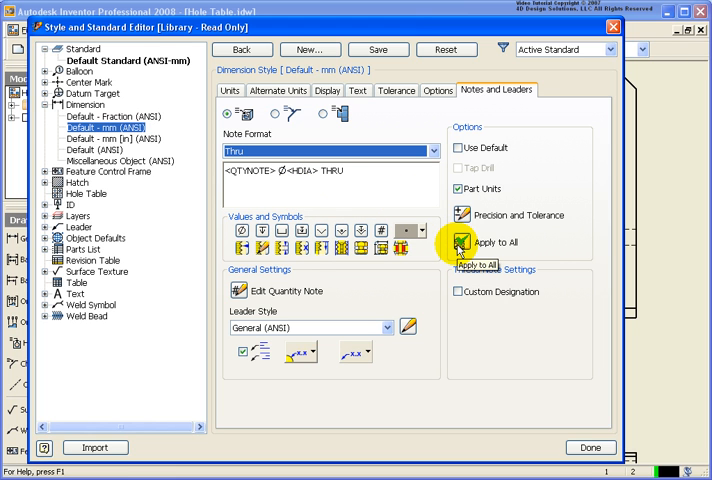
Apply the quantity-prefixed format to all hole/thread types, save, and close the editor
{"action": "left_click", "coordinate": [461, 242]}
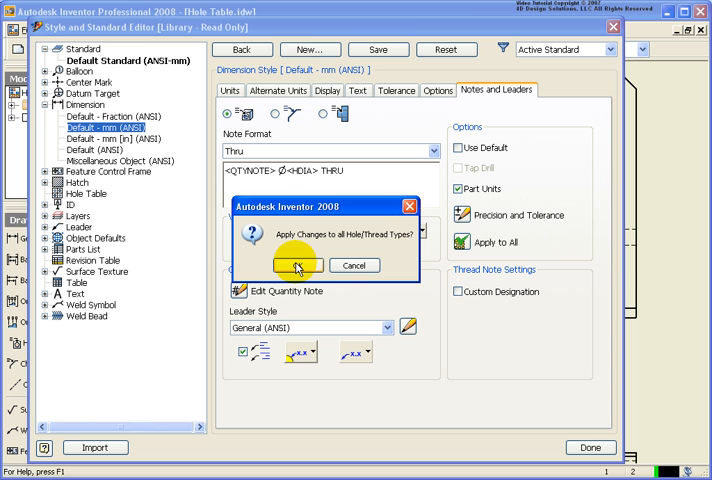
{"action": "left_click", "coordinate": [298, 265]}
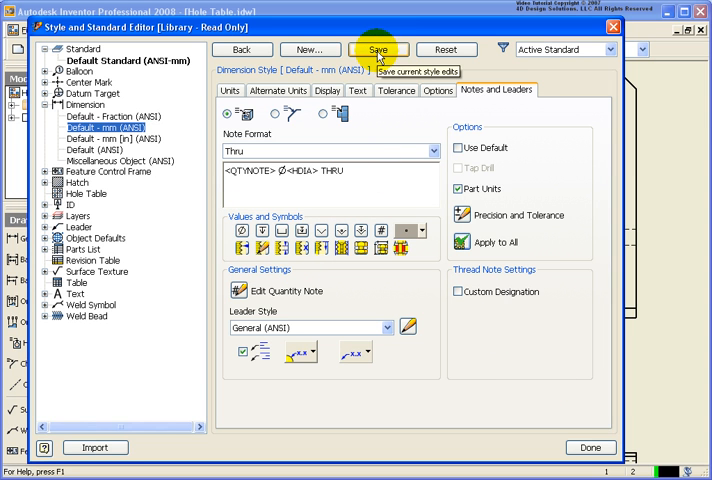
{"action": "left_click", "coordinate": [380, 49]}
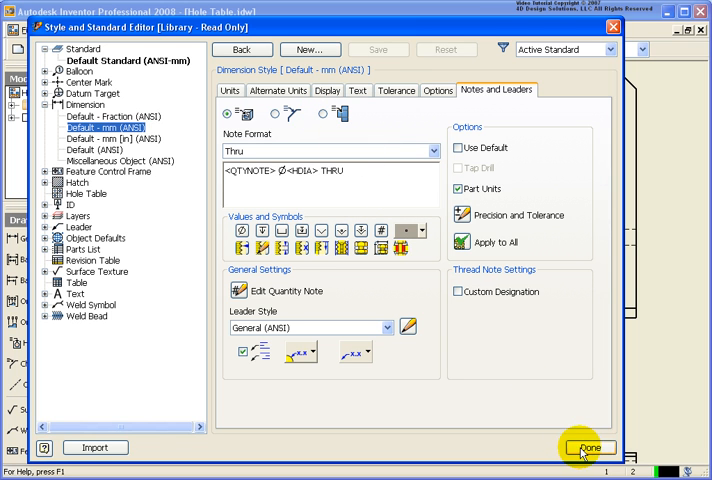
{"action": "left_click", "coordinate": [589, 447]}
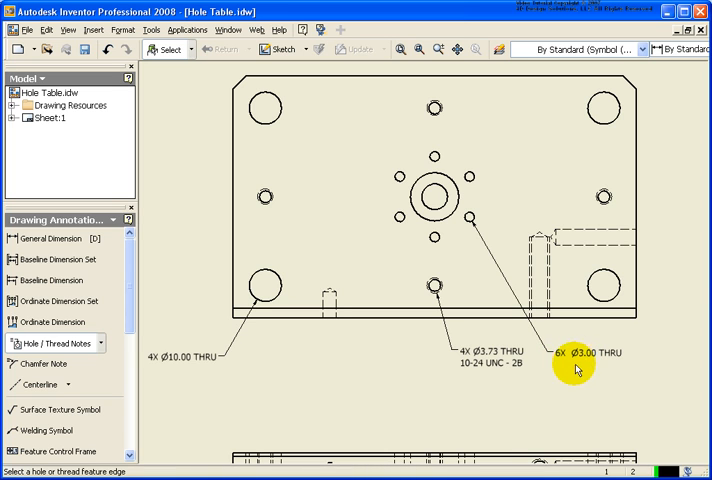
{"action": "mouse_move", "coordinate": [565, 372]}
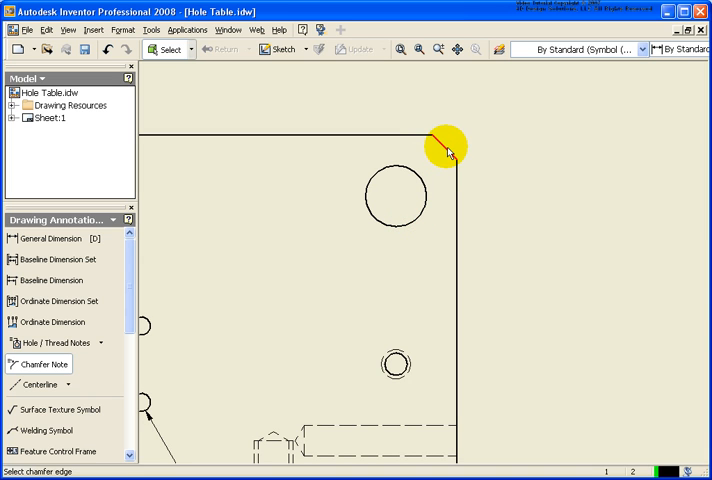
Add a 4.00 X 45.0° chamfer note using the corner chamfer and top edge
{"action": "left_click", "coordinate": [450, 148]}
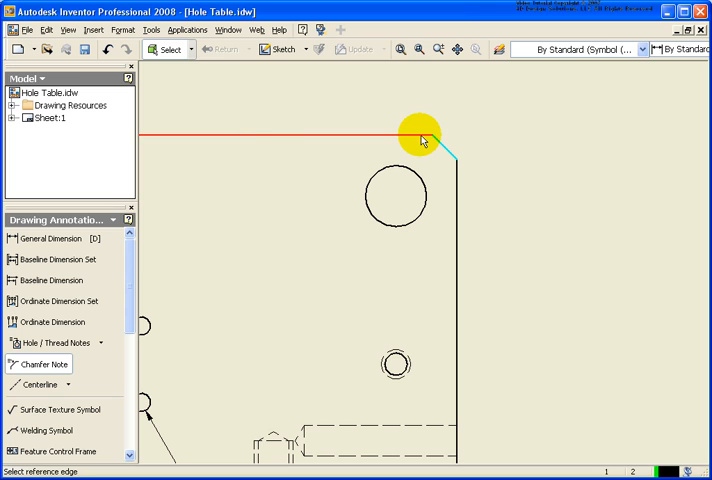
{"action": "left_click", "coordinate": [420, 133]}
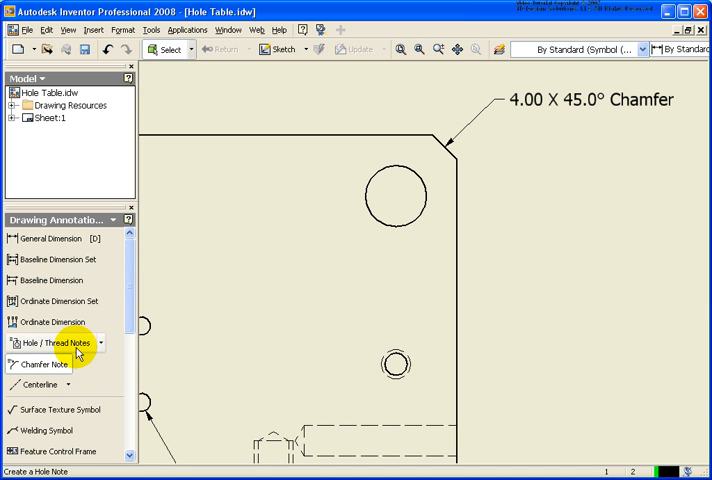
{"action": "mouse_move", "coordinate": [65, 343]}
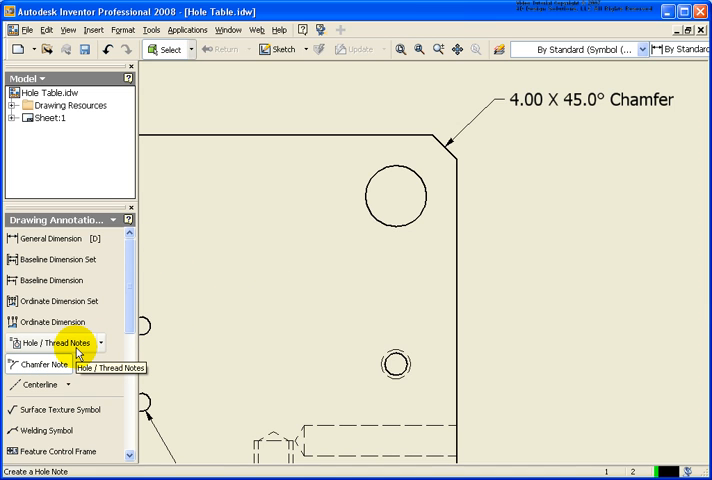